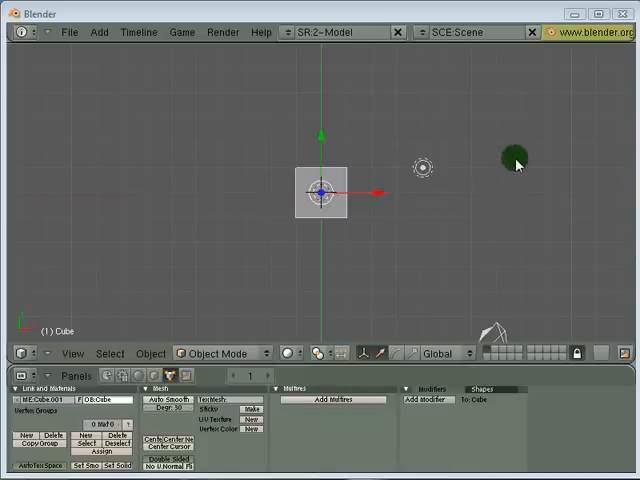
Delete one half of the cube's faces in face-select mode, leaving an open half shell.
left_click_drag(516, 160, 236, 240)
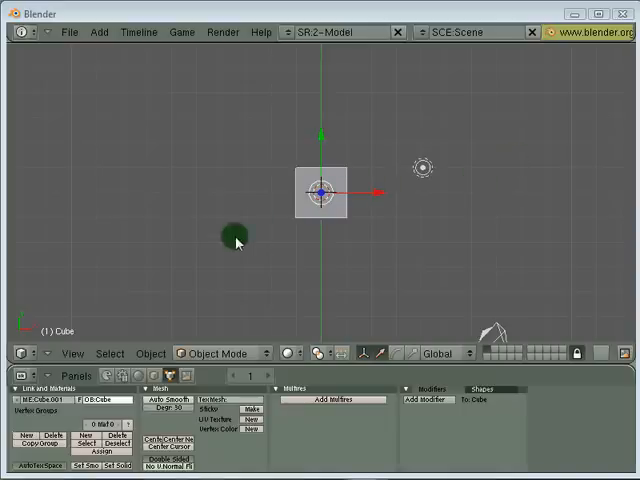
left_click_drag(236, 236, 428, 216)
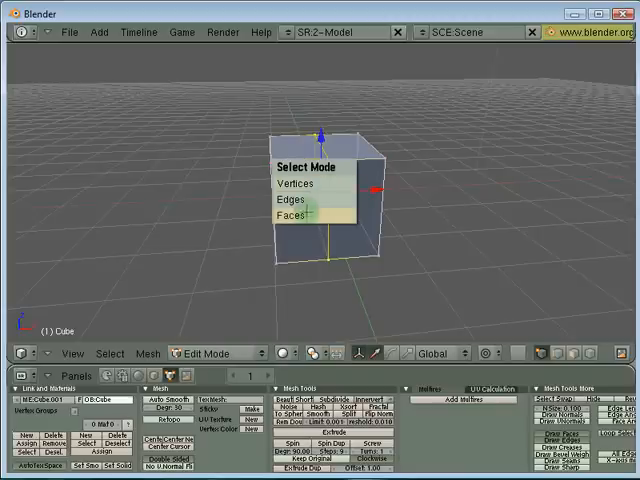
left_click(292, 216)
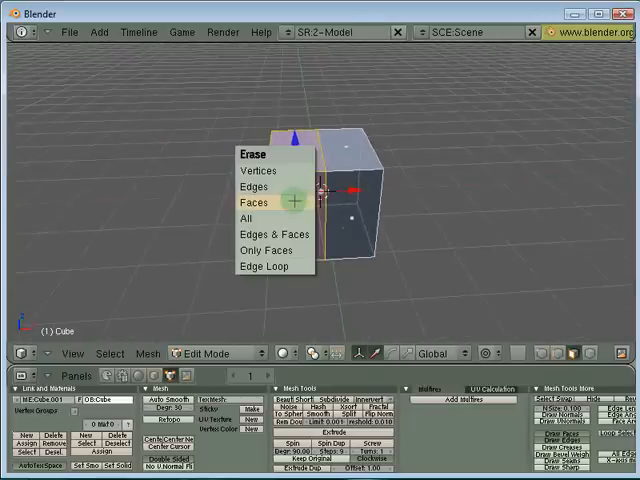
left_click(252, 202)
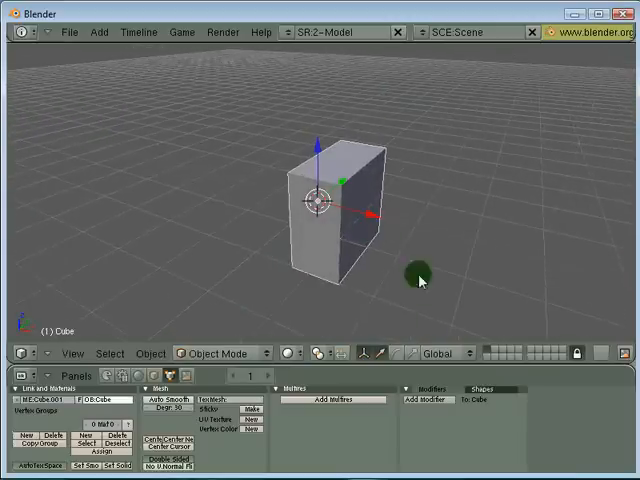
Add a Mirror modifier to the half shell from the Modifiers panel.
left_click(432, 396)
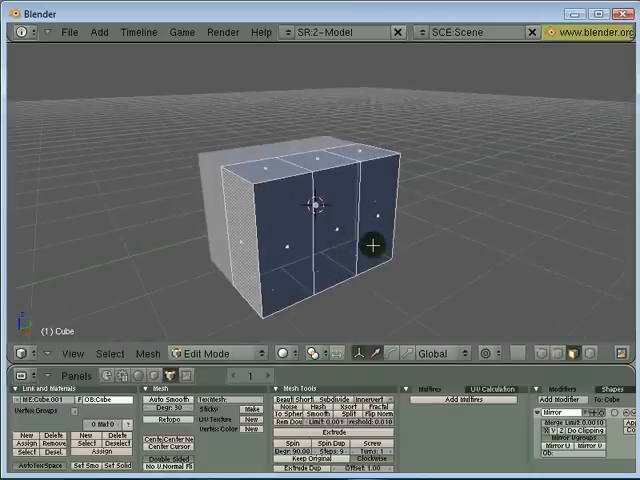
mouse_move(296, 236)
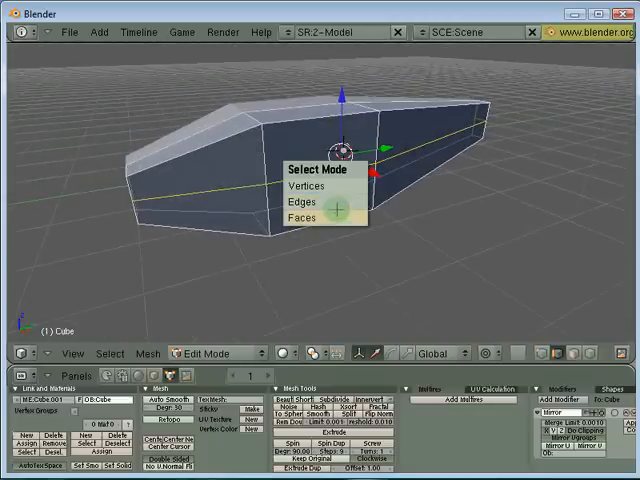
Switch to face selection to pick a side face for the wing extrusion.
left_click(300, 216)
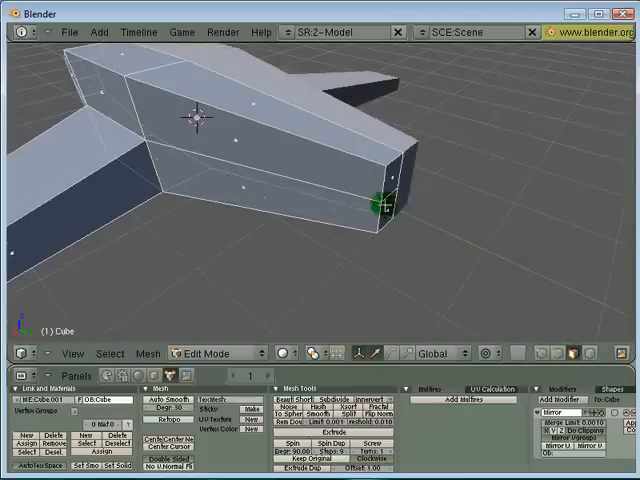
Extrude the fuselage's rear face as a region into a short tail stub along its normal.
left_click(384, 208)
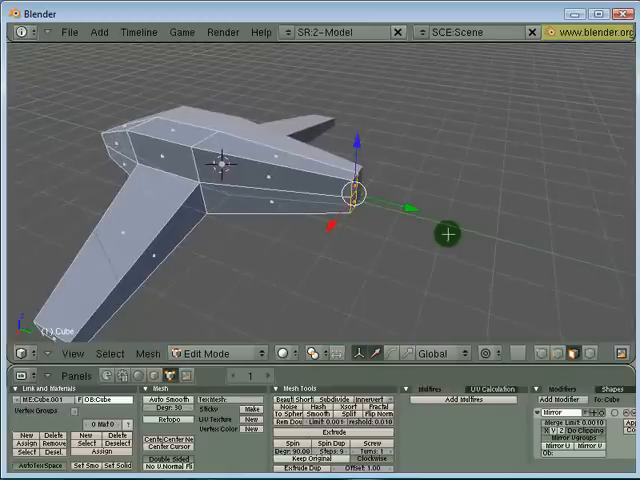
left_click(448, 232)
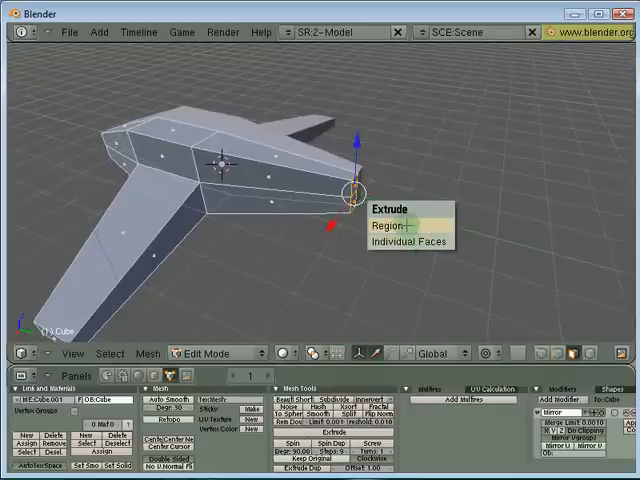
left_click(388, 224)
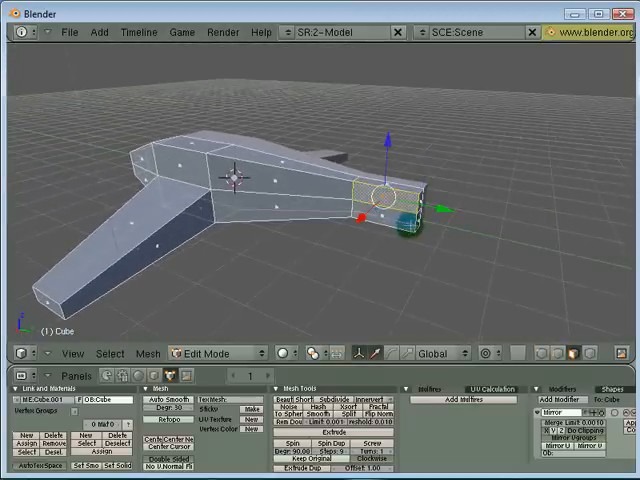
key("e")
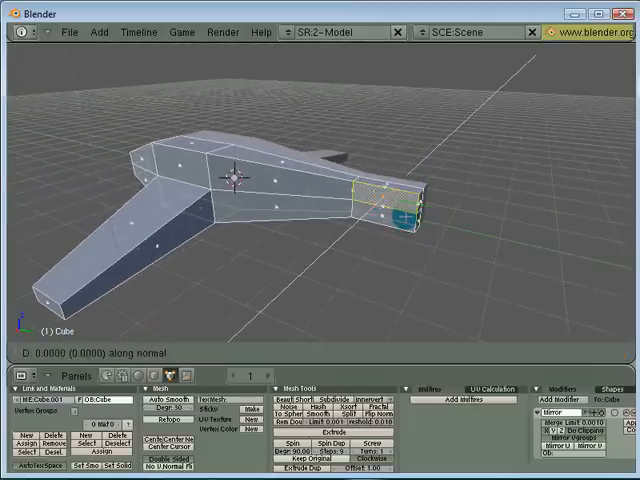